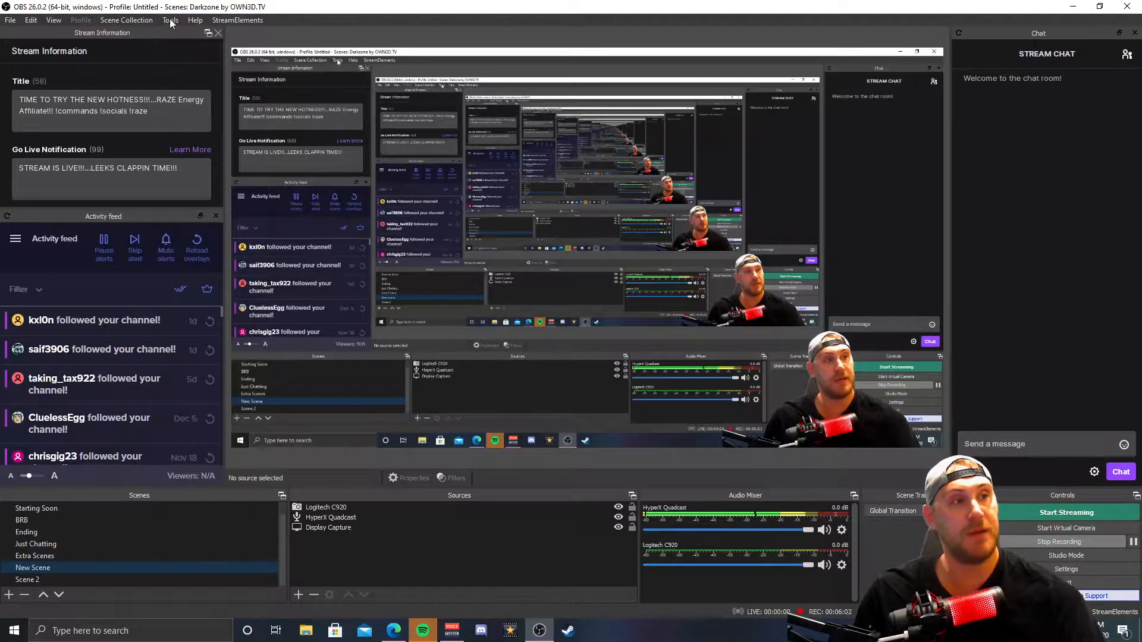
Launch the Auto-Configuration Wizard from the Tools menu, optimizing for streaming.
{"action": "left_click", "coordinate": [169, 20]}
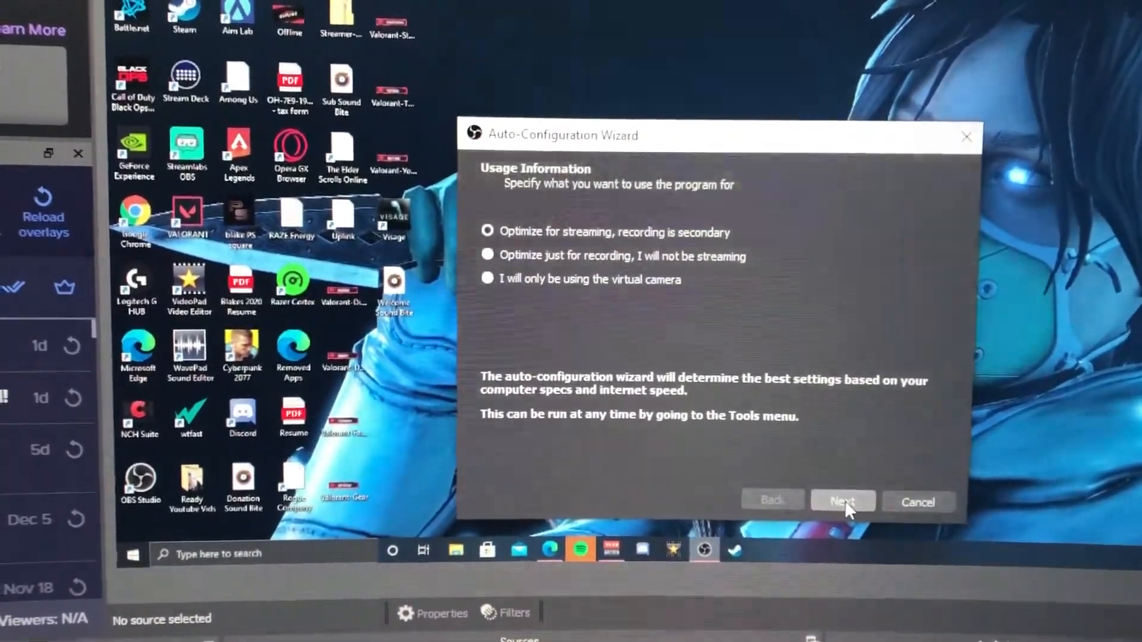
Keep the current 1920x1080 base resolution and set FPS to prefer 60, falling back to 30.
{"action": "left_click", "coordinate": [842, 502]}
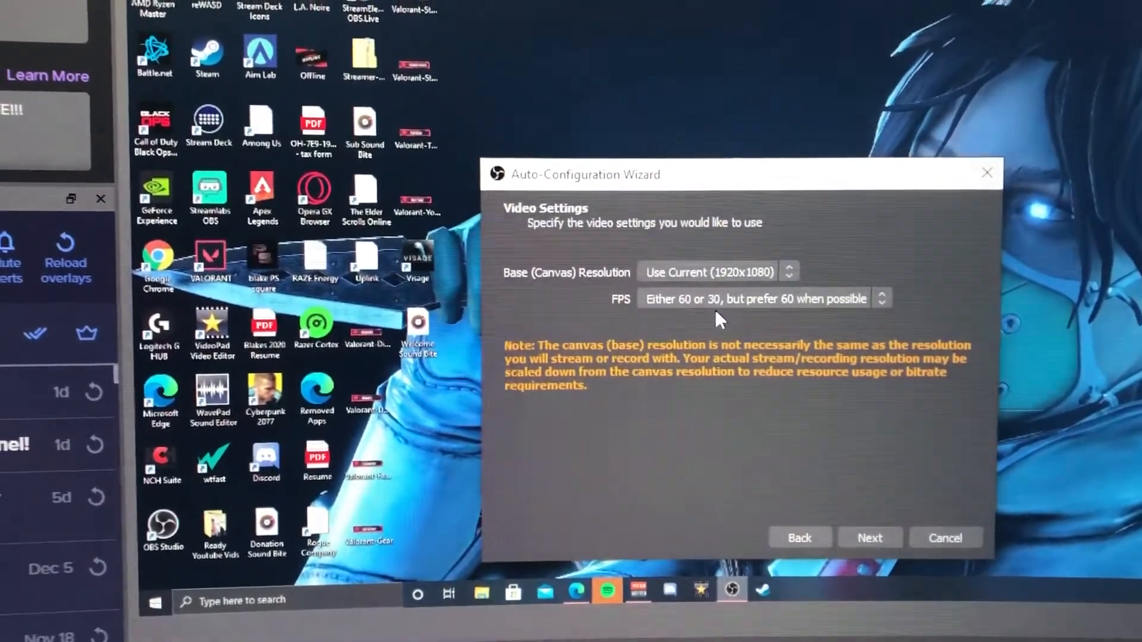
{"action": "left_click", "coordinate": [756, 298]}
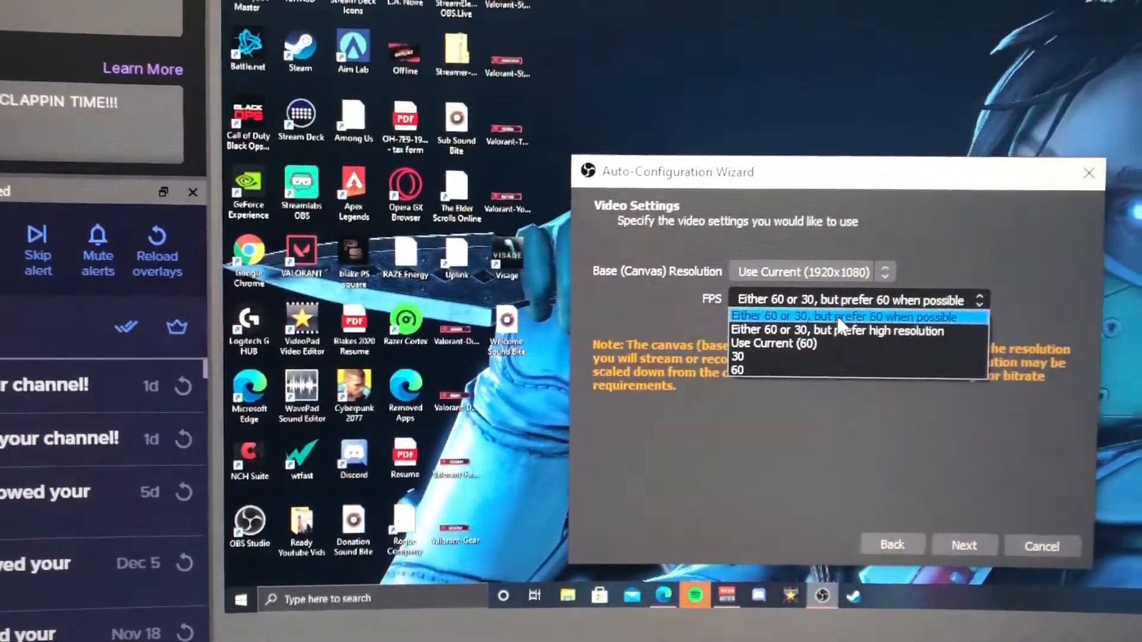
{"action": "left_click", "coordinate": [852, 315]}
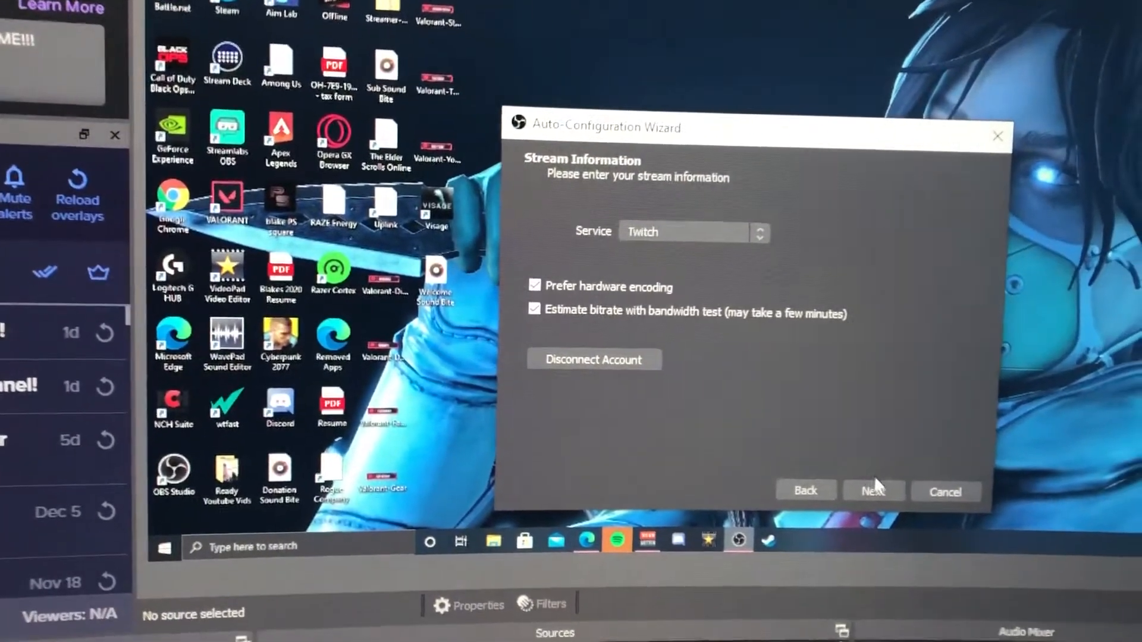
Run the bandwidth test for Twitch with hardware encoding until Final Results reaches 100%.
{"action": "left_click", "coordinate": [871, 490]}
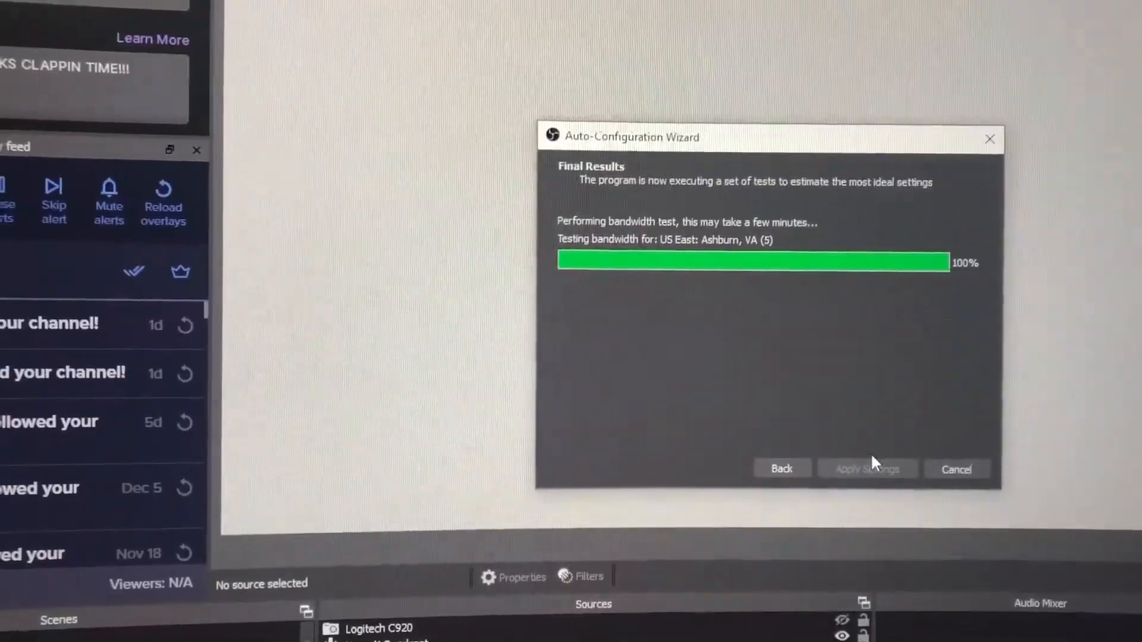